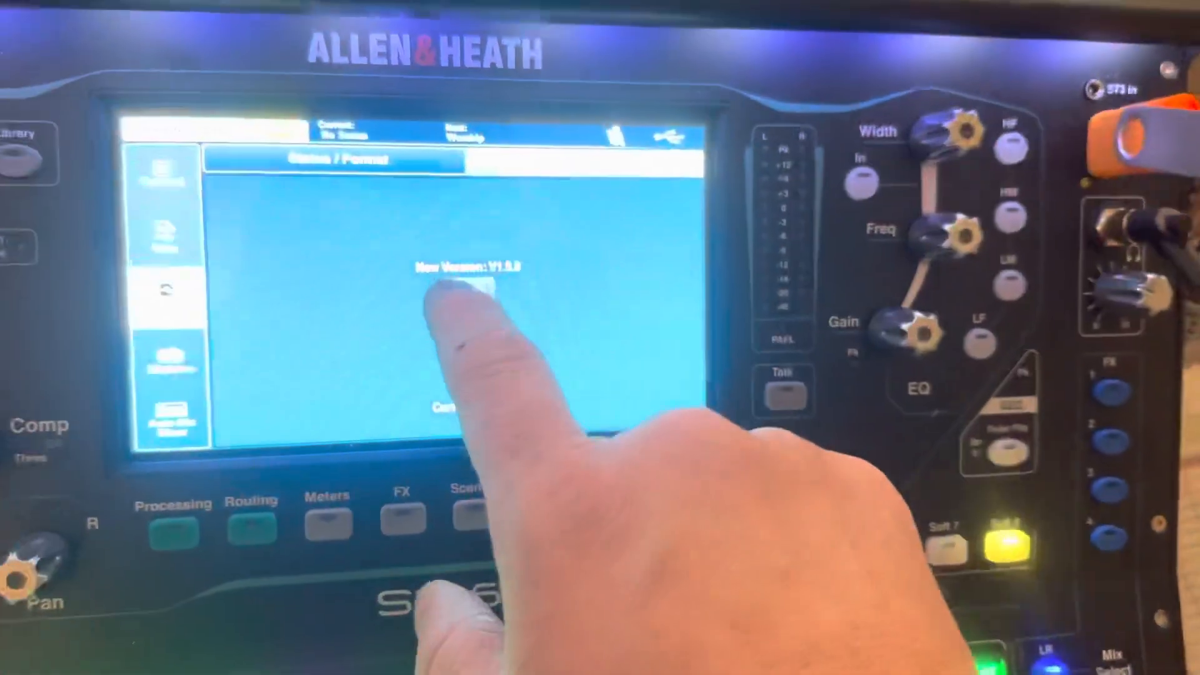
Start the V1.5.8 firmware update and confirm despite the audio being muted
click(459, 287)
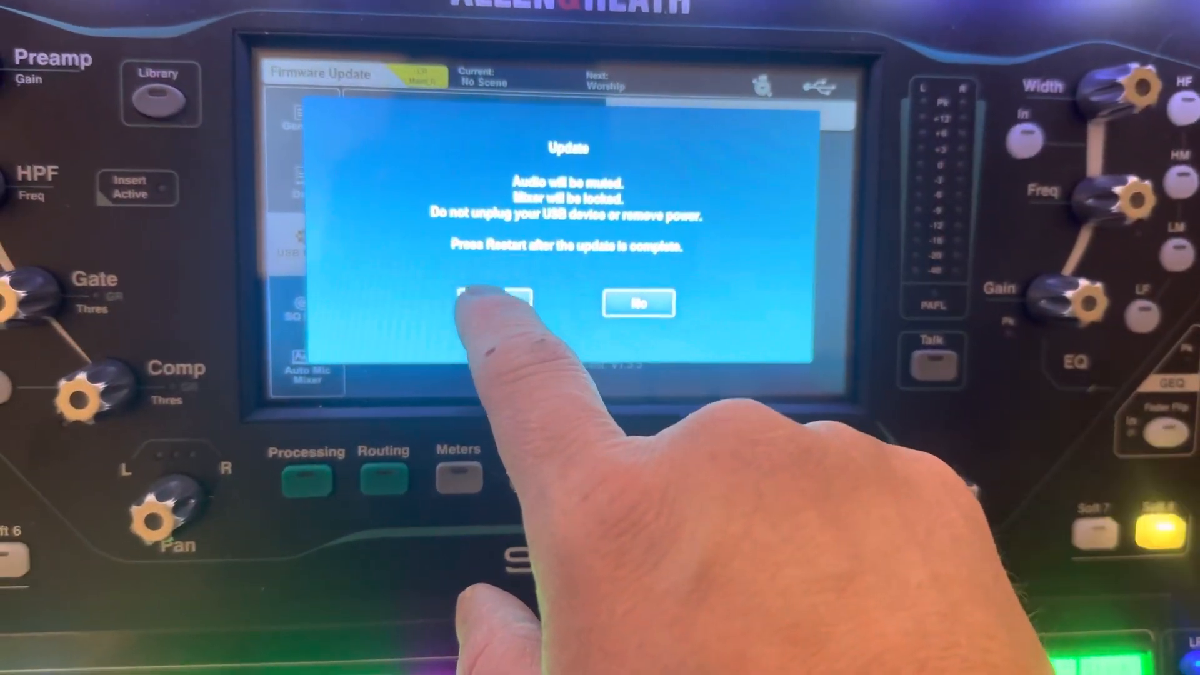
click(494, 302)
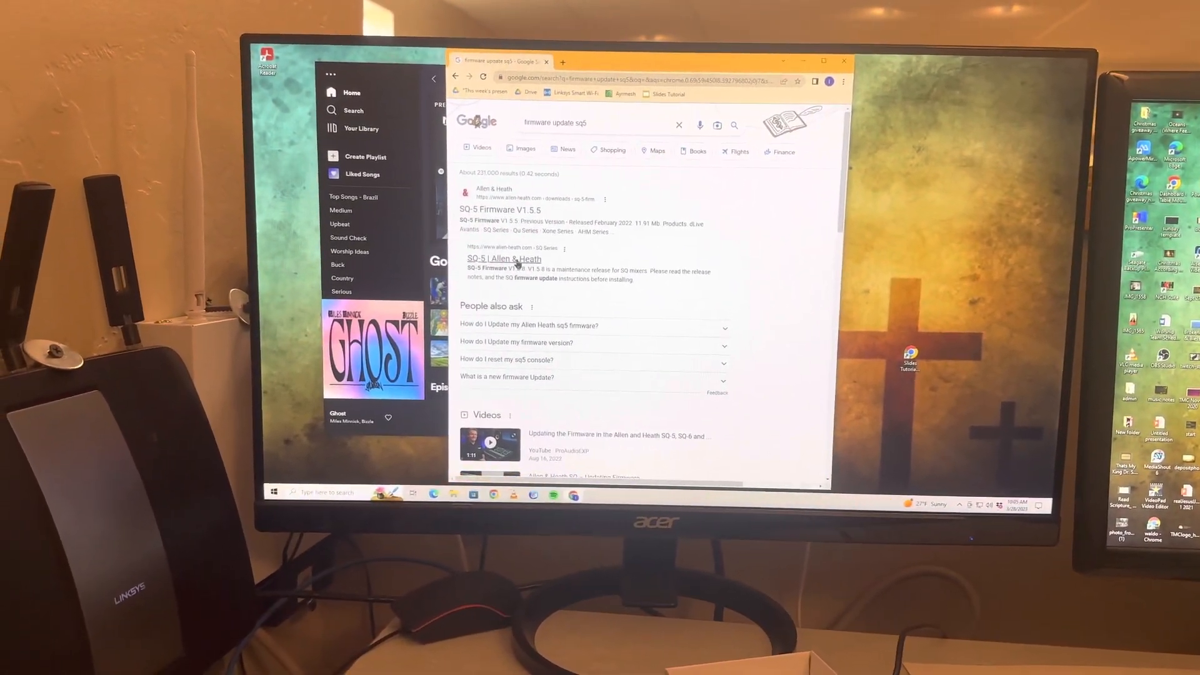
Open the 'SQ-5 | Allen & Heath' link from the 'firmware update sq5' results
click(504, 259)
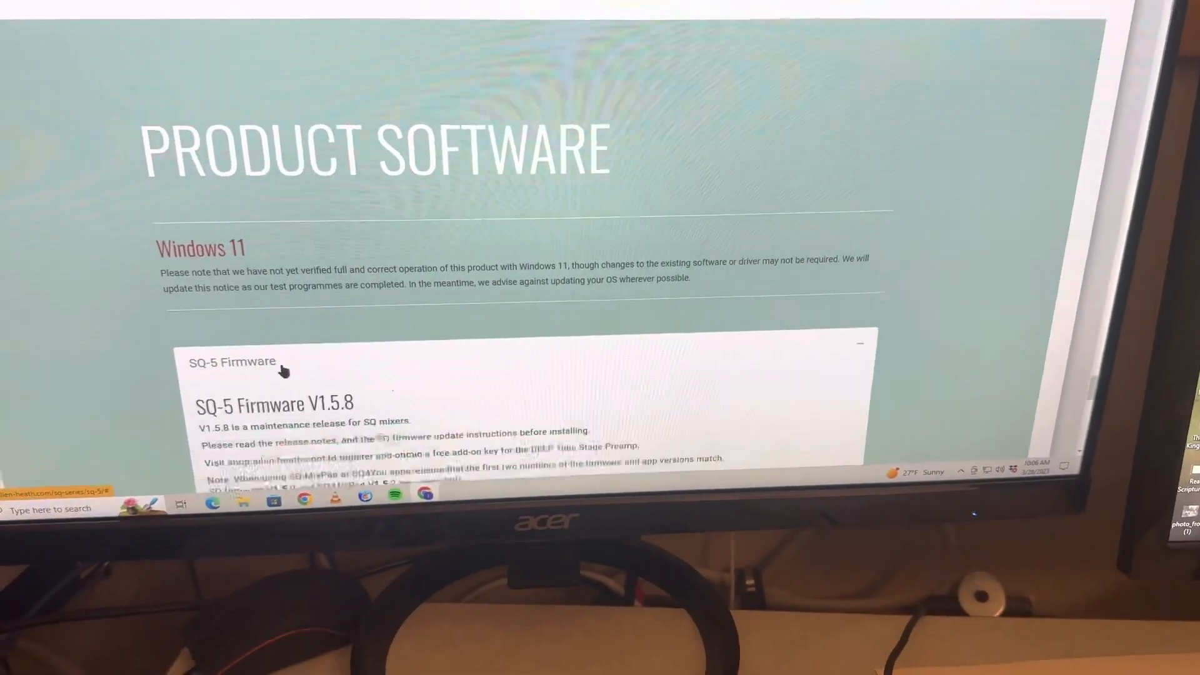
Scroll down to the Product Software section showing the SQ-5 Firmware panel
scroll(down, 3)
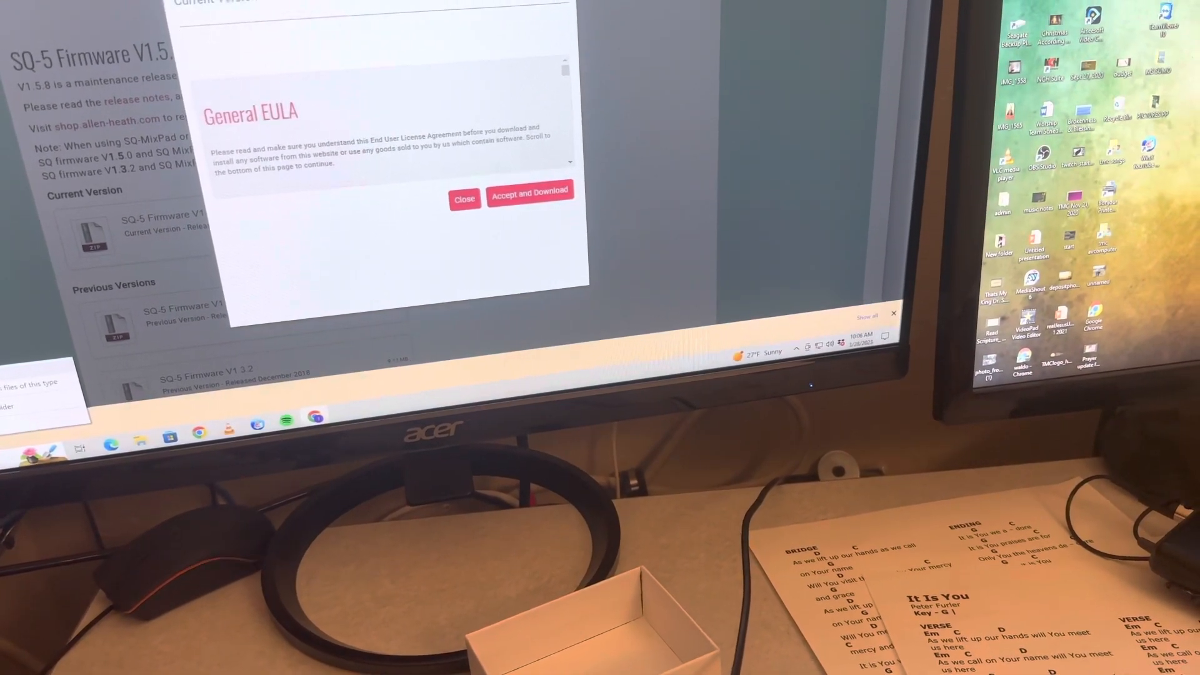
Accept the General EULA and download the SQ-5 V1.5.8 firmware zip
click(528, 191)
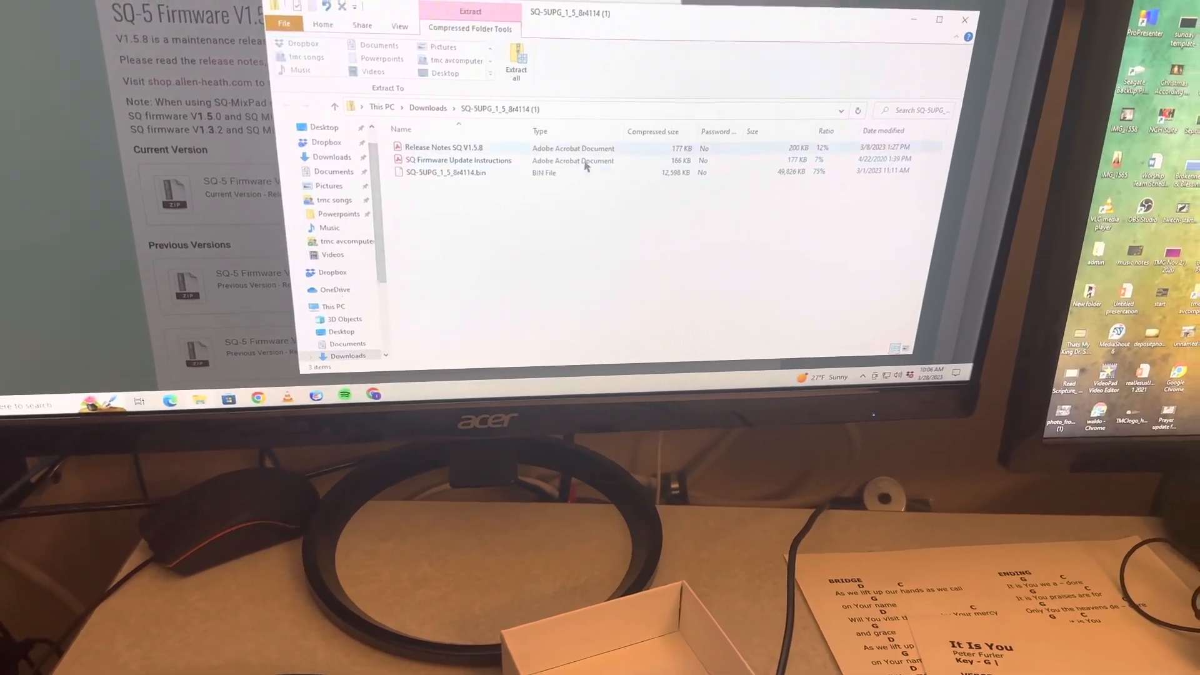
Select the SQ-5UPG_1_5_8x4114 .bin file inside the downloaded firmware zip
click(446, 172)
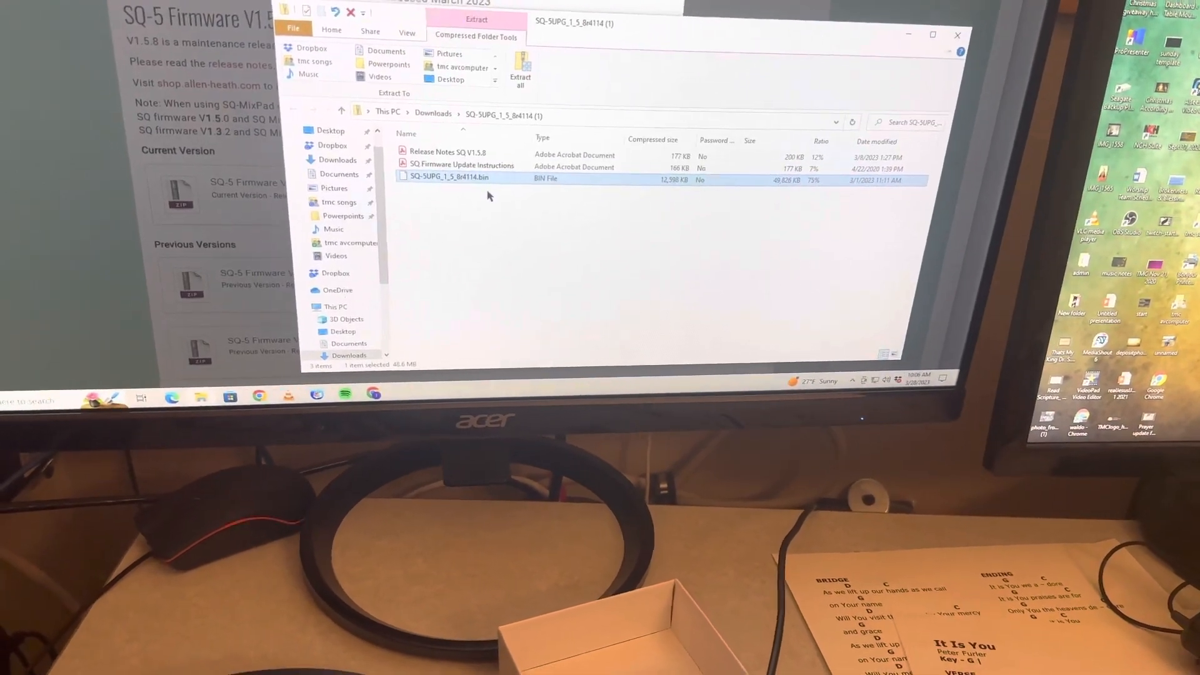